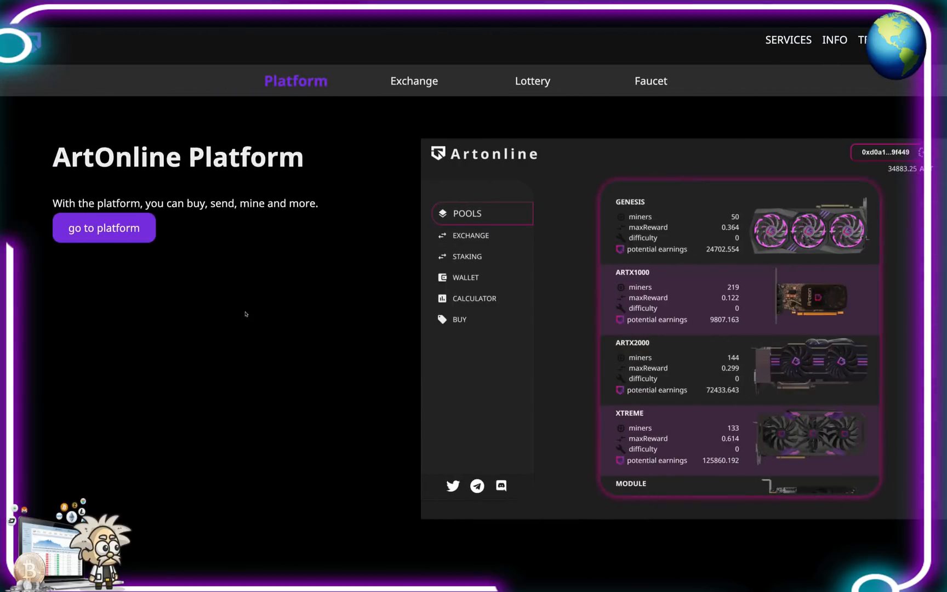
pyautogui.moveTo(256, 338)
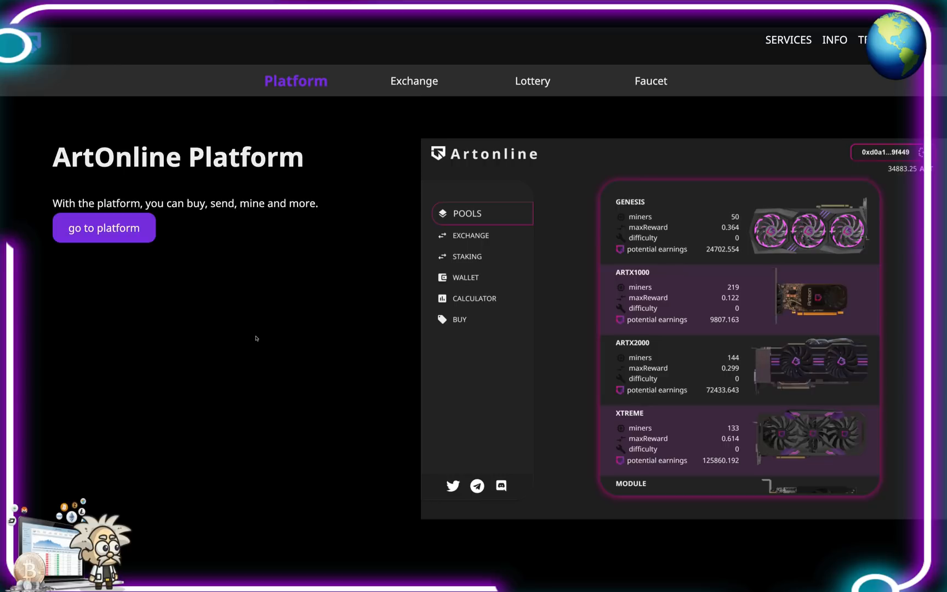
pyautogui.moveTo(612, 311)
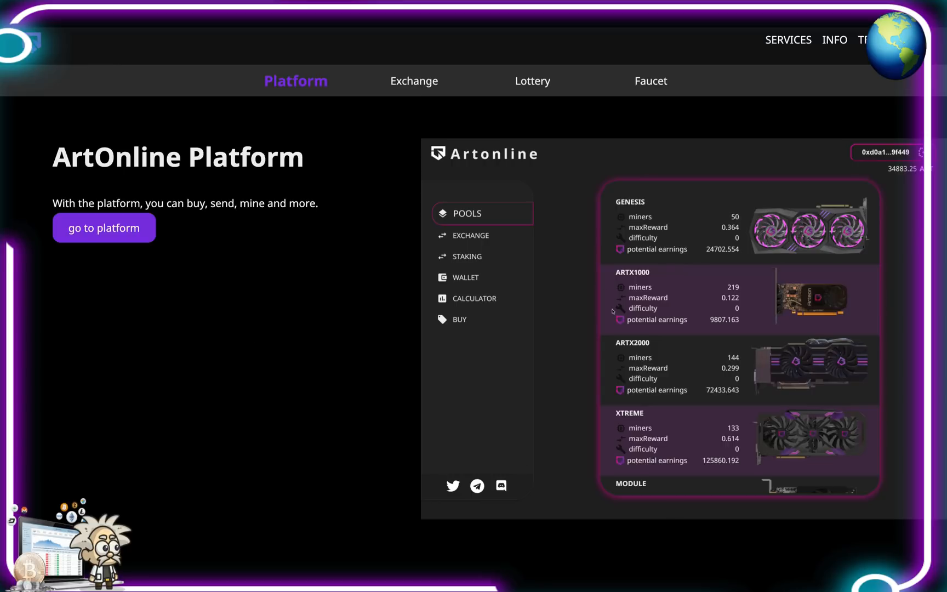
pyautogui.moveTo(622, 210)
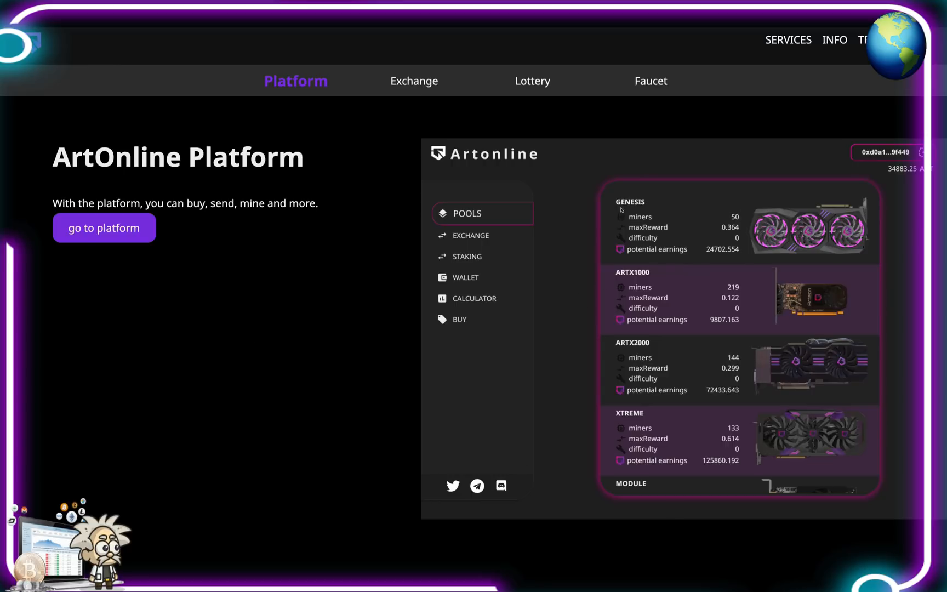
pyautogui.moveTo(474, 214)
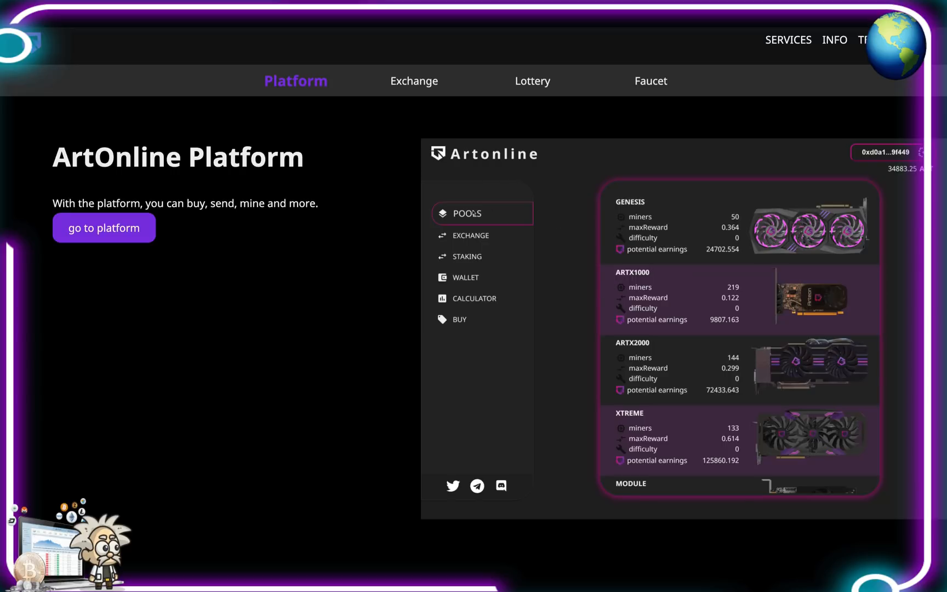
pyautogui.moveTo(484, 279)
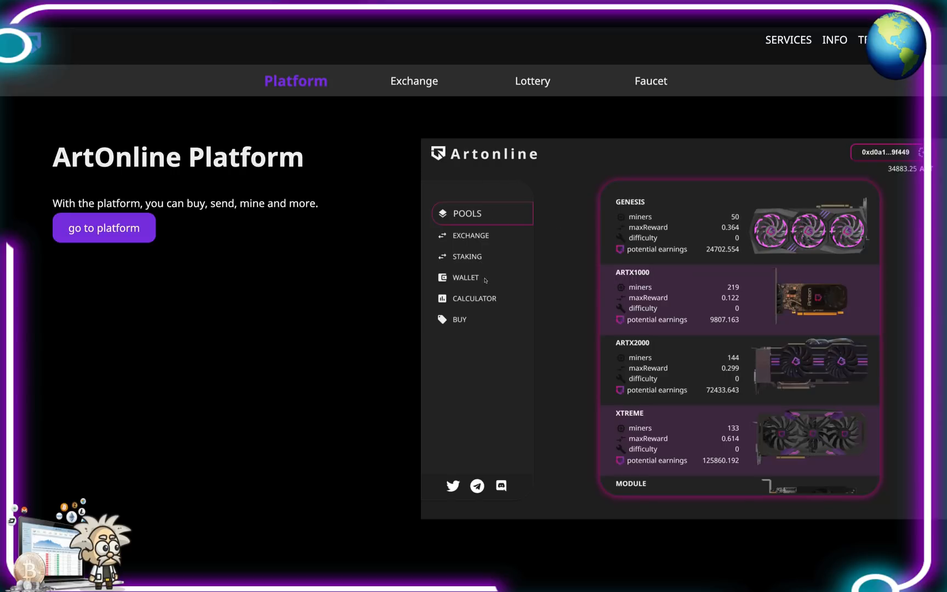
pyautogui.moveTo(449, 495)
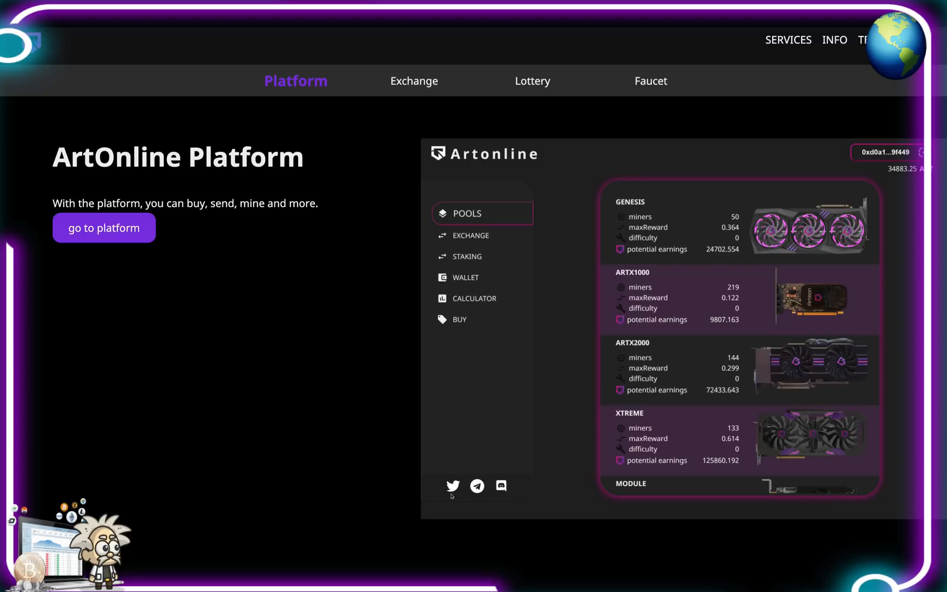
pyautogui.moveTo(502, 486)
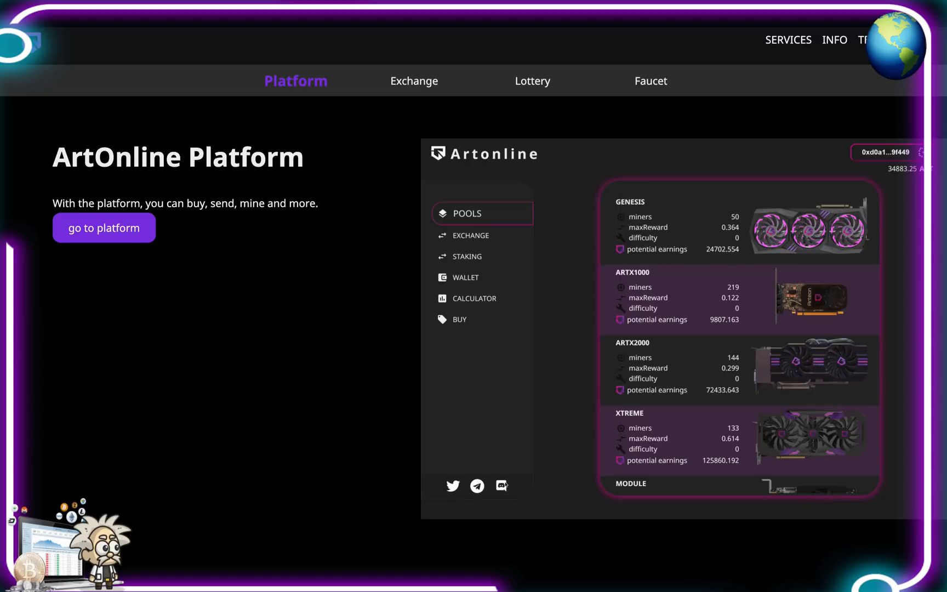
pyautogui.moveTo(664, 228)
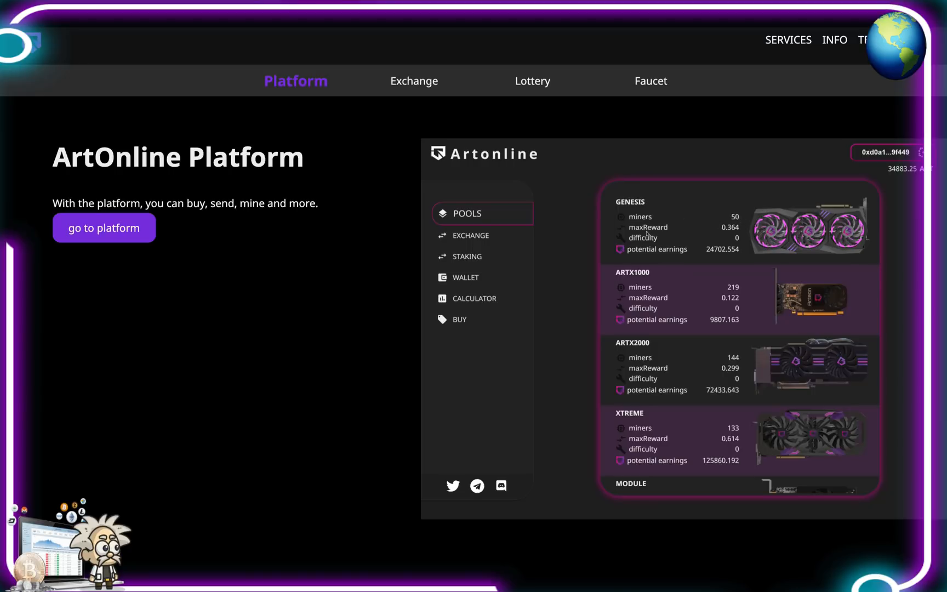
pyautogui.moveTo(675, 264)
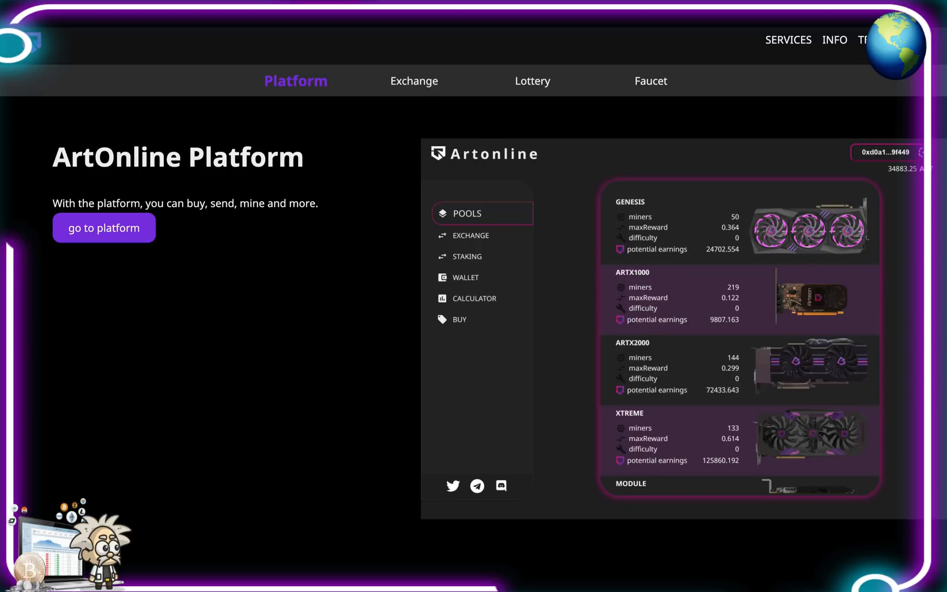
pyautogui.moveTo(557, 212)
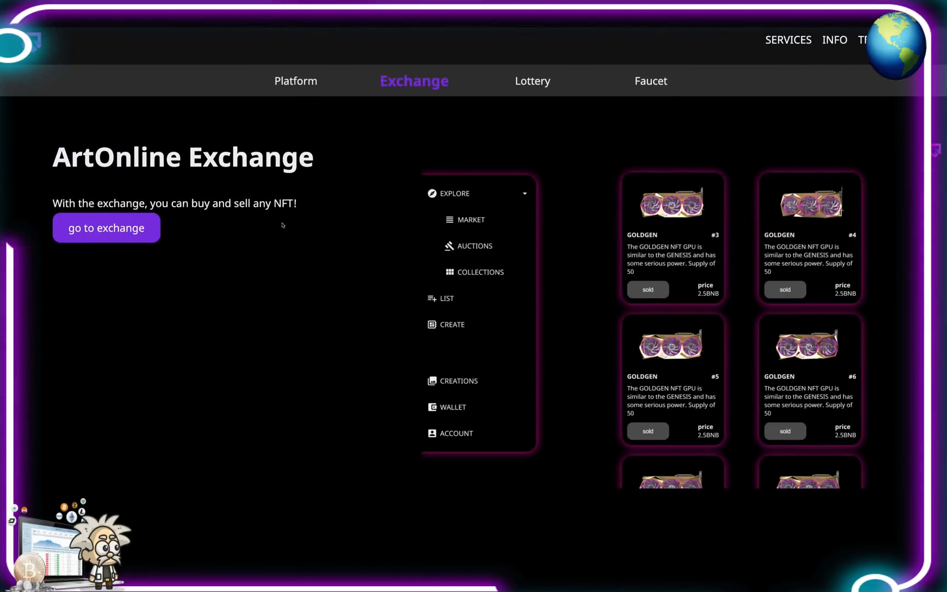
pyautogui.moveTo(252, 226)
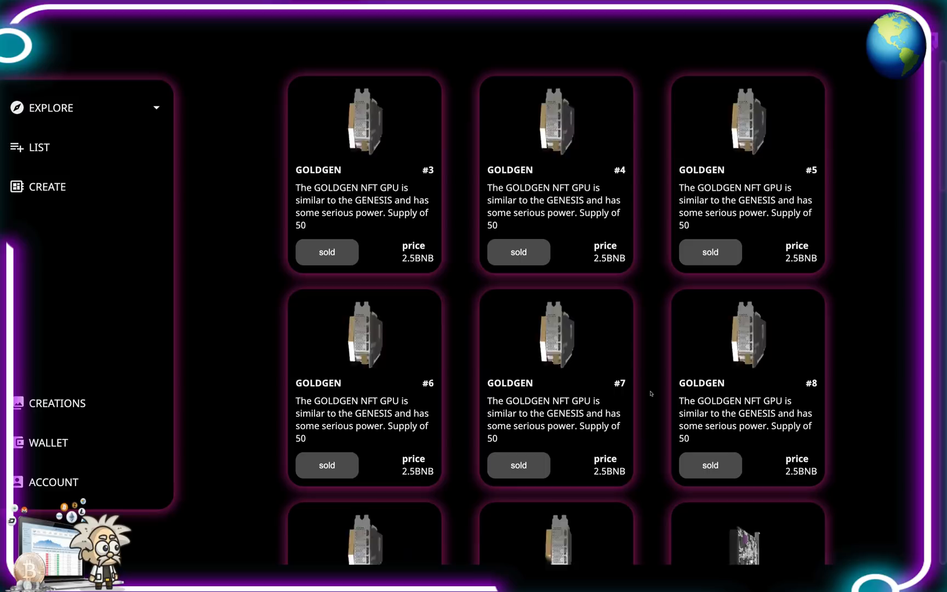
# Scroll through the Market listings of GOLDGEN, MODULE and GENESIS GPU NFTs with their prices.
pyautogui.scroll(-3)
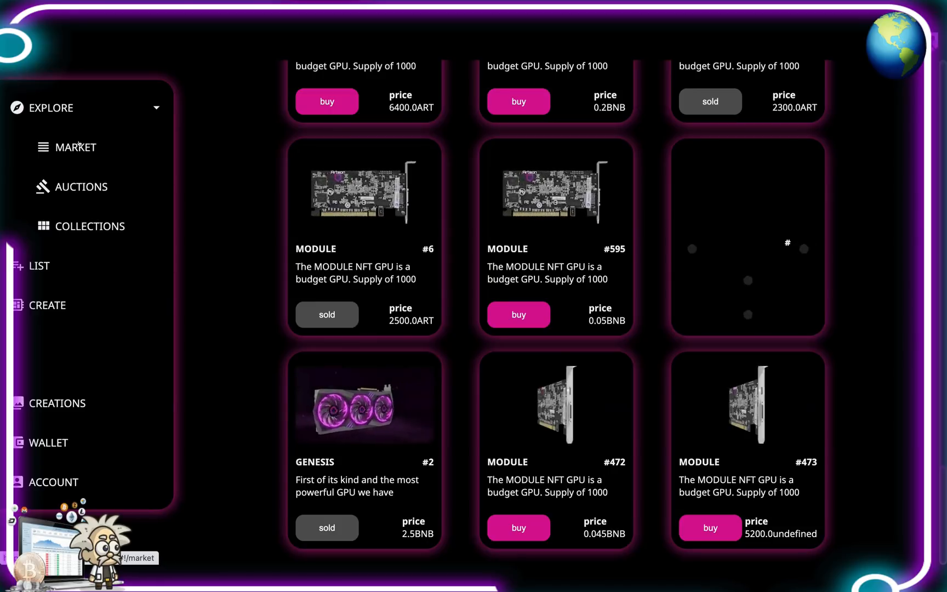
# Check the Auctions and Collections pages, then show the ERC1155 List form with address, id, tokenId, price and currency.
pyautogui.click(81, 187)
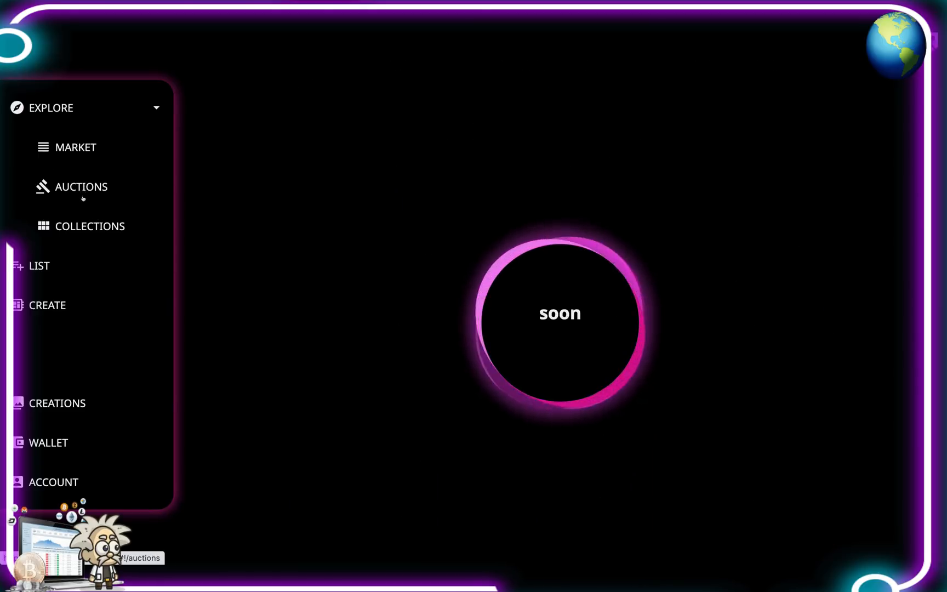
pyautogui.click(89, 225)
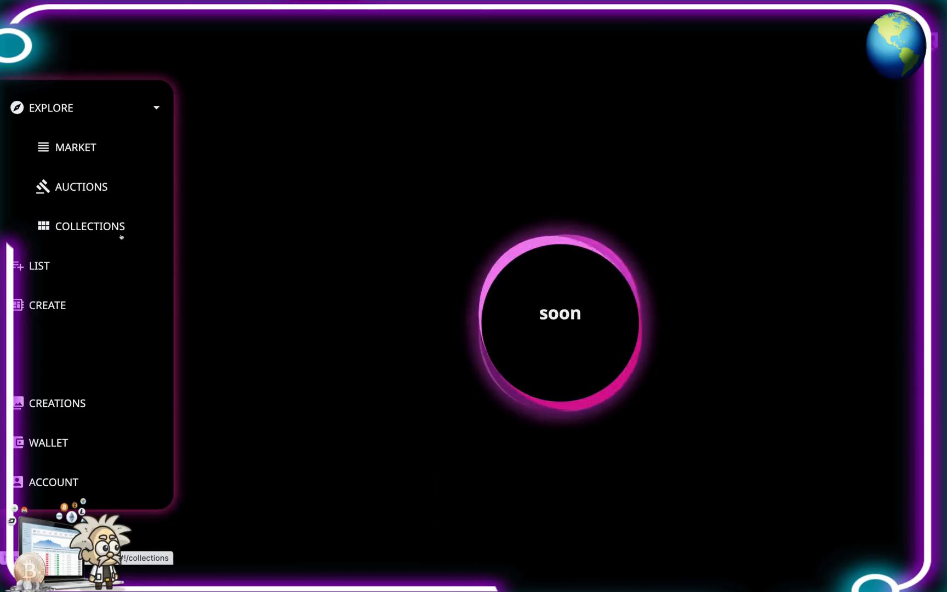
pyautogui.click(39, 266)
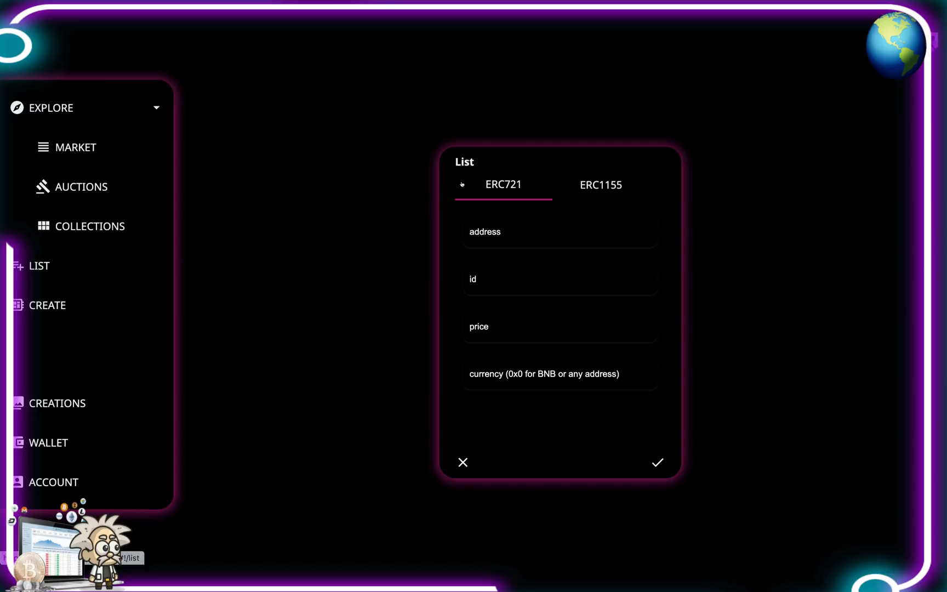
pyautogui.moveTo(534, 190)
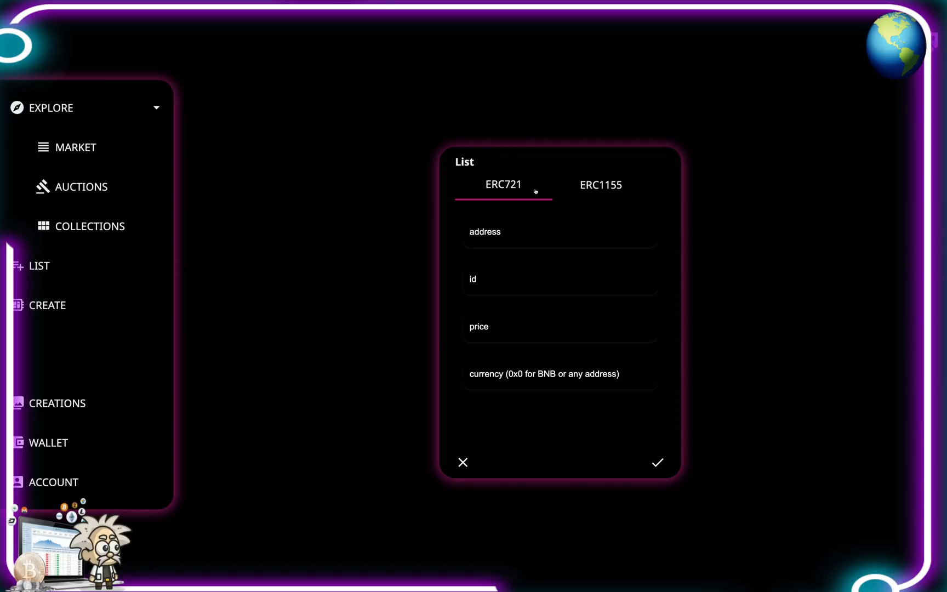
pyautogui.moveTo(519, 344)
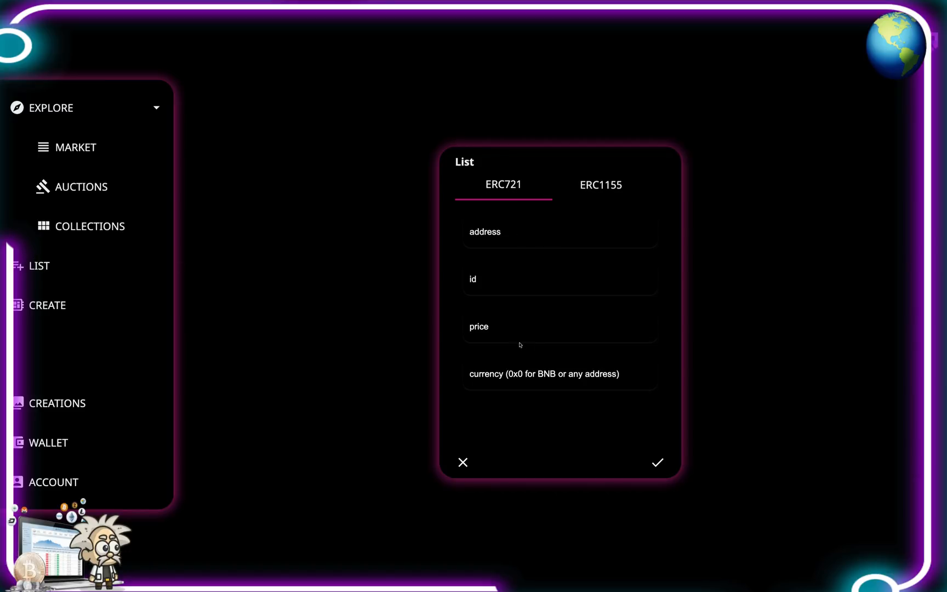
pyautogui.click(599, 184)
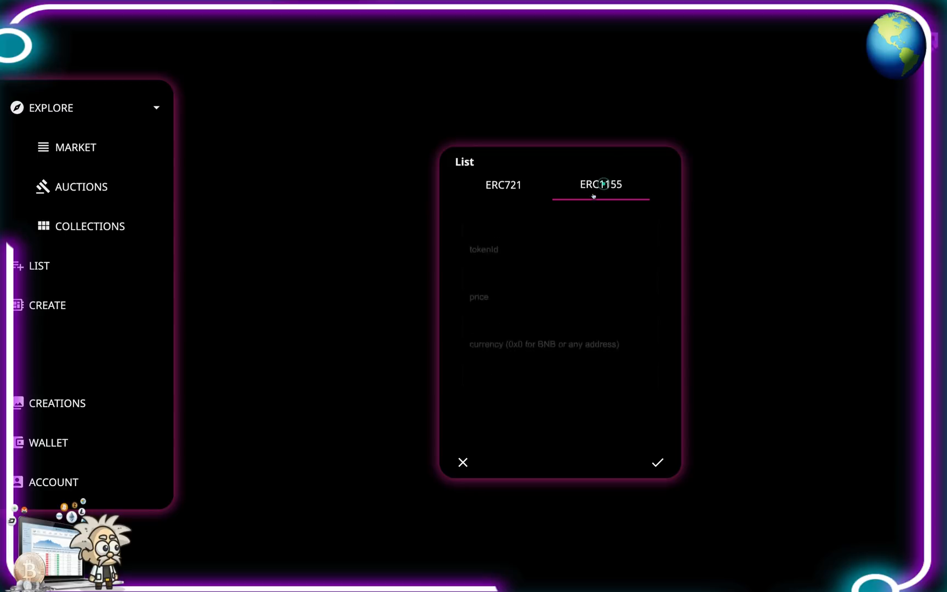
pyautogui.click(599, 184)
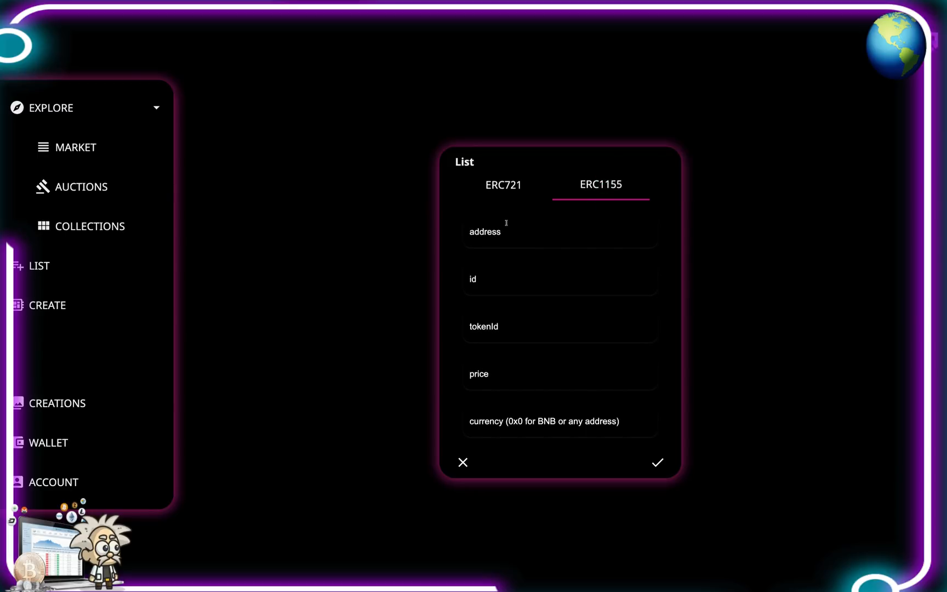
pyautogui.moveTo(499, 370)
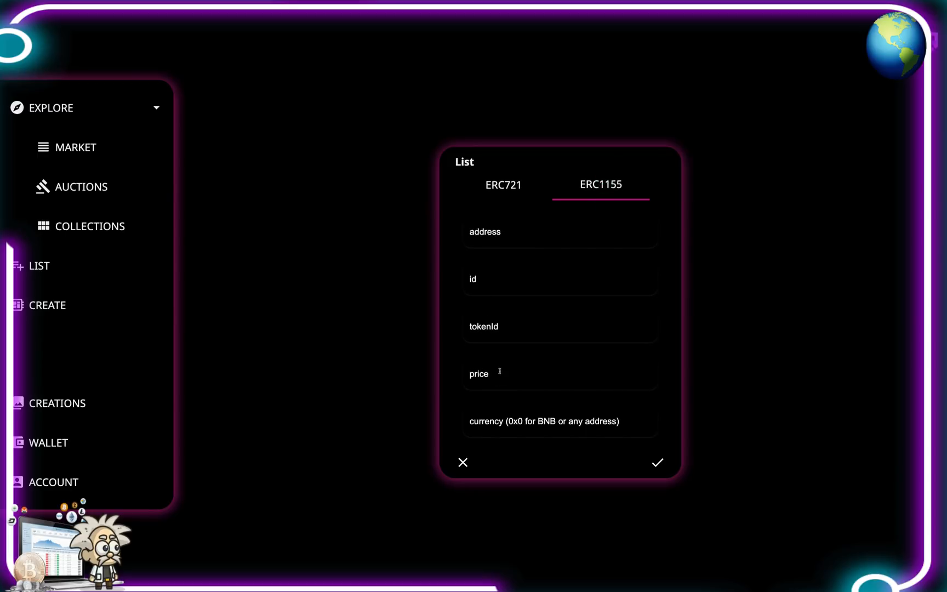
# View the Create form's image, name, link and description fields, then reach the Connect Wallet prompt.
pyautogui.click(47, 305)
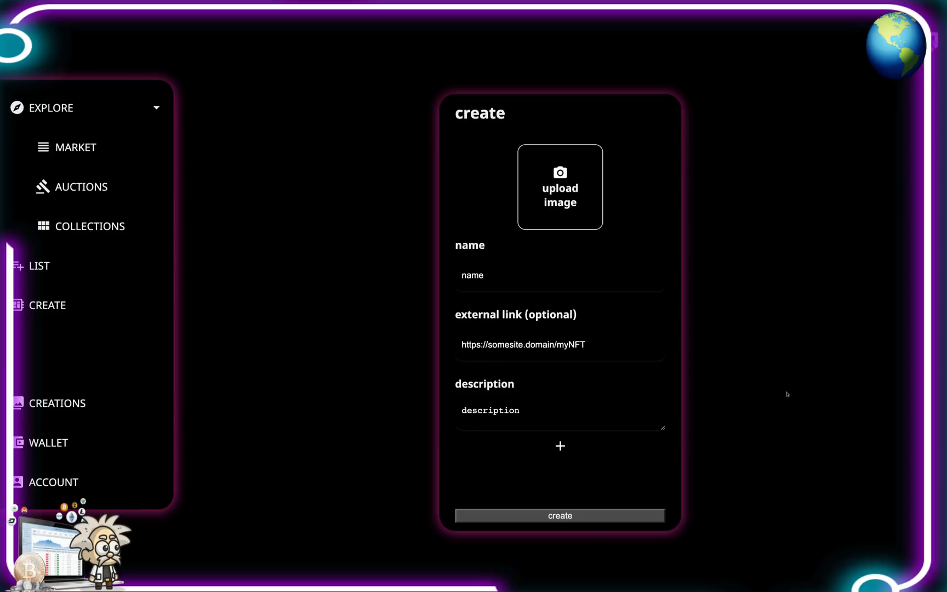
pyautogui.moveTo(481, 226)
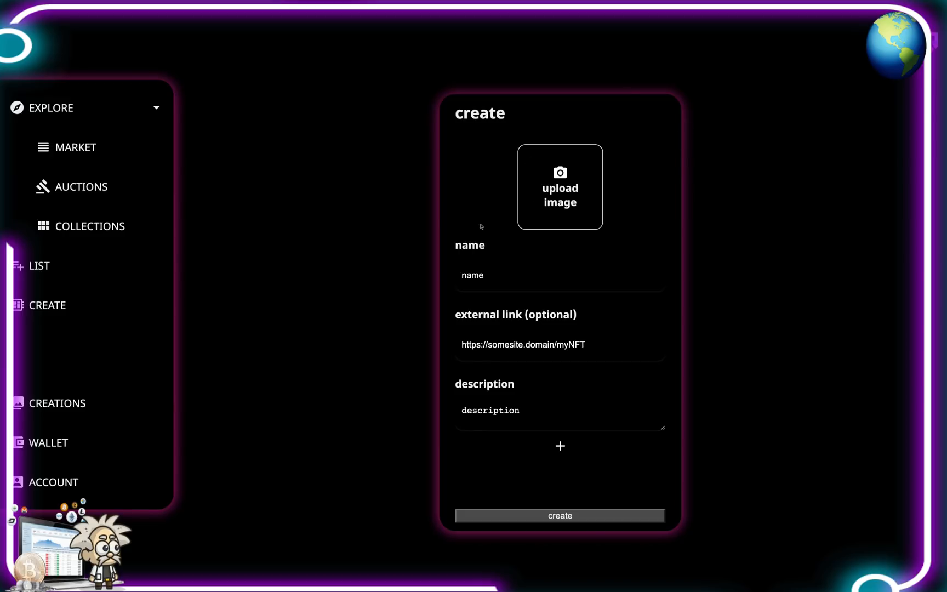
pyautogui.moveTo(440, 398)
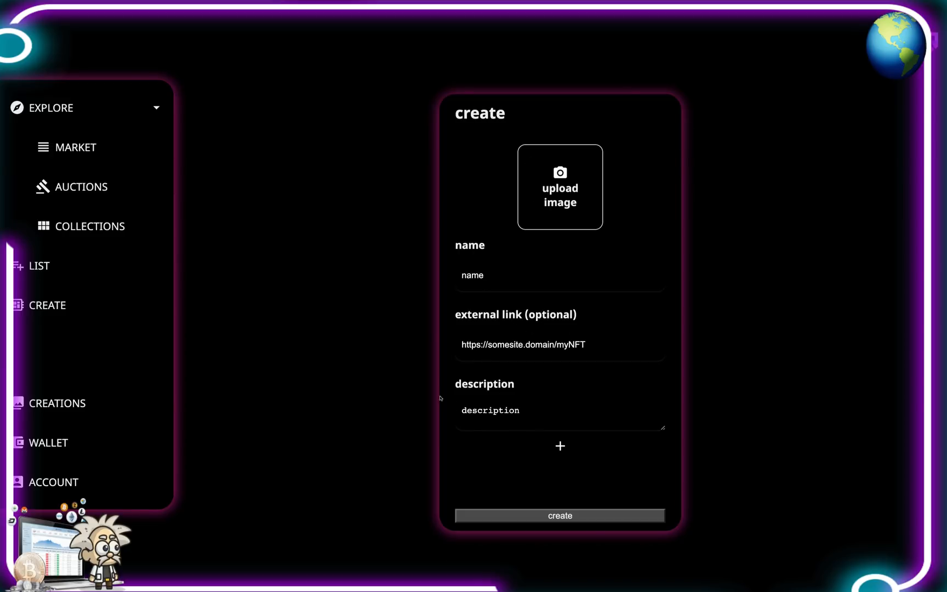
pyautogui.click(559, 515)
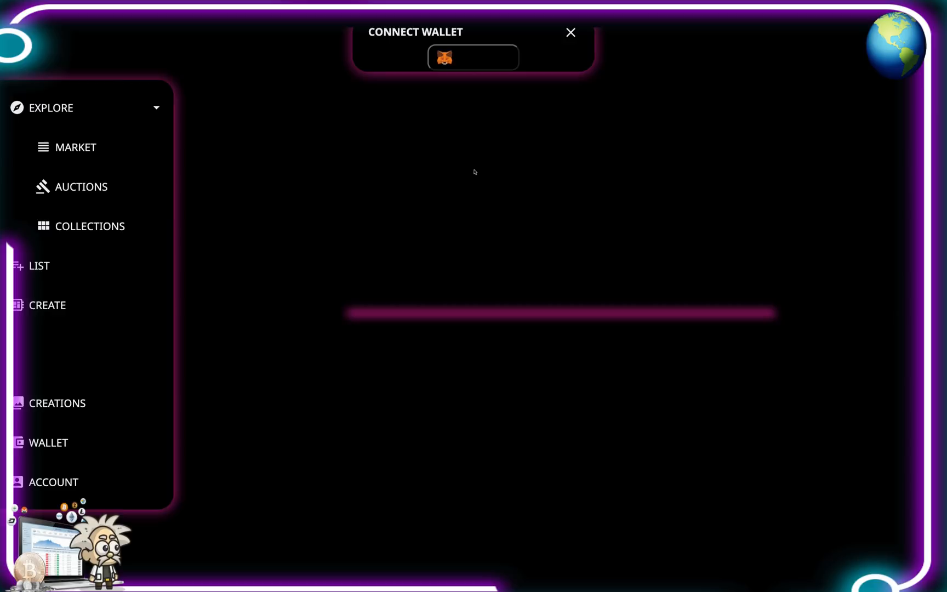
pyautogui.moveTo(48, 442)
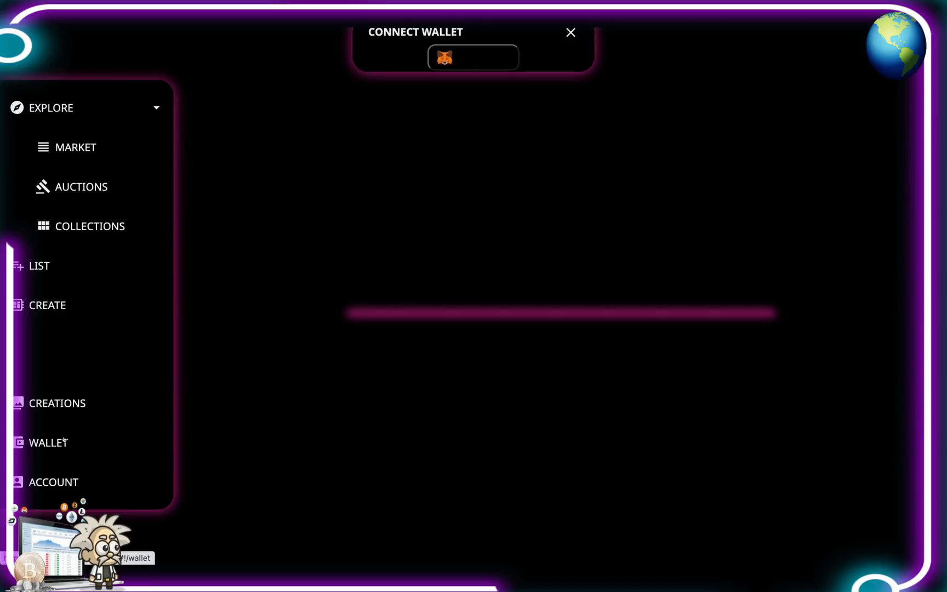
pyautogui.moveTo(373, 209)
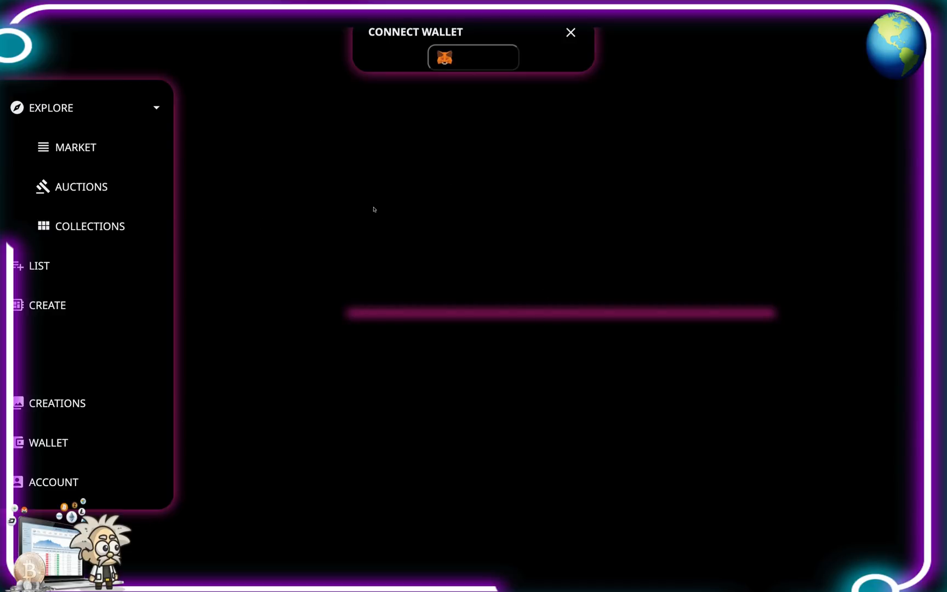
pyautogui.moveTo(403, 196)
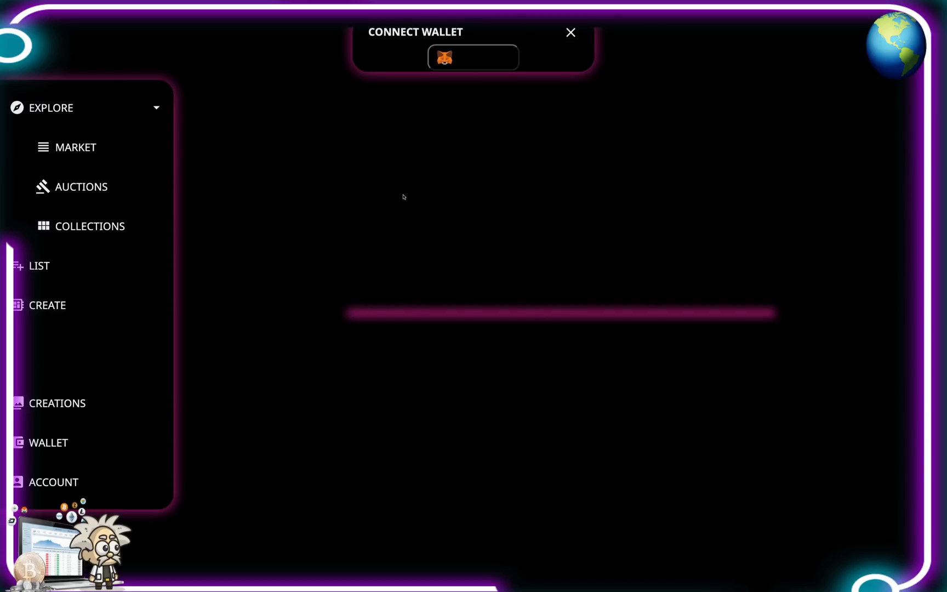
# Bring up the ArtOnline Lottery overview with its buy-tickets preview.
pyautogui.click(568, 33)
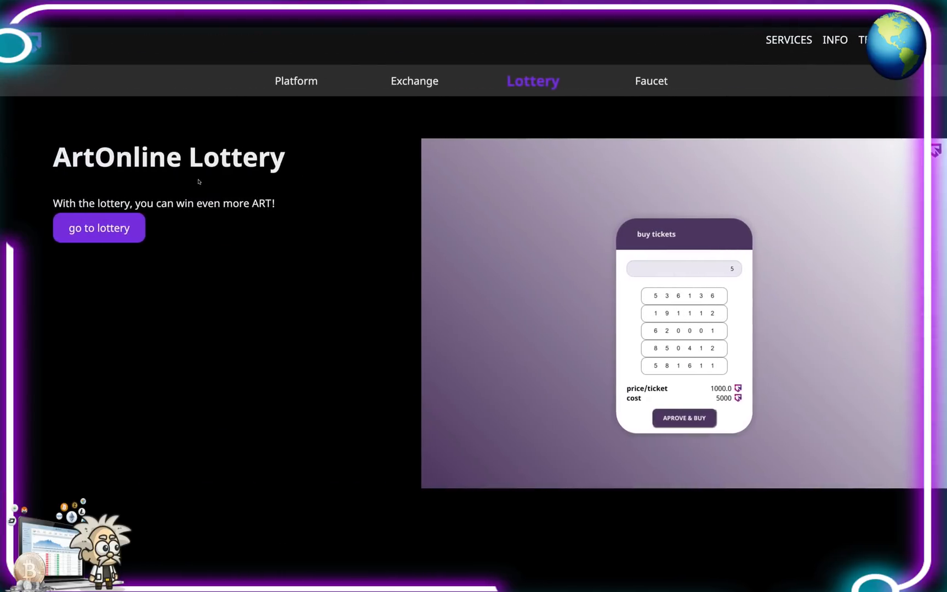
pyautogui.moveTo(207, 218)
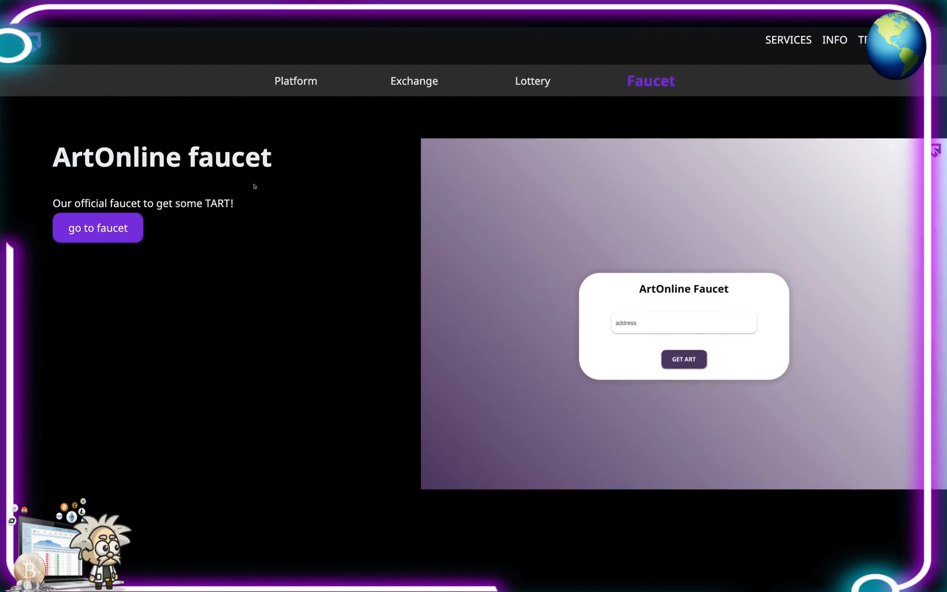
pyautogui.moveTo(307, 235)
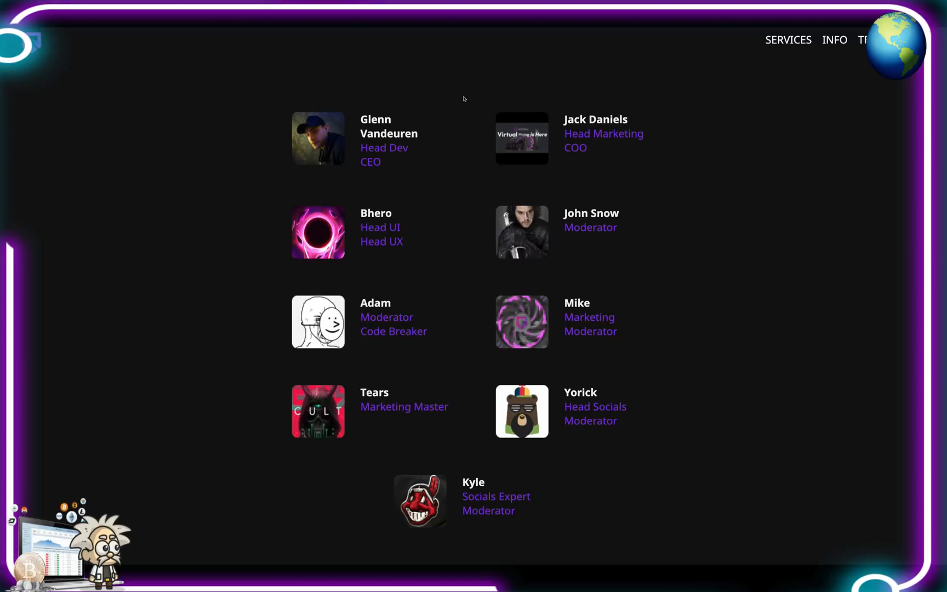
pyautogui.moveTo(428, 128)
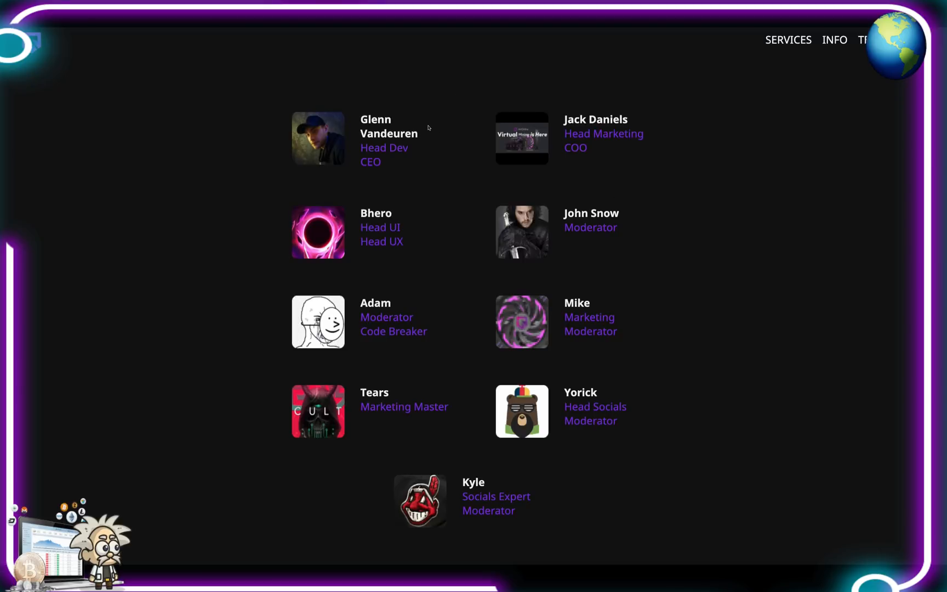
pyautogui.moveTo(693, 130)
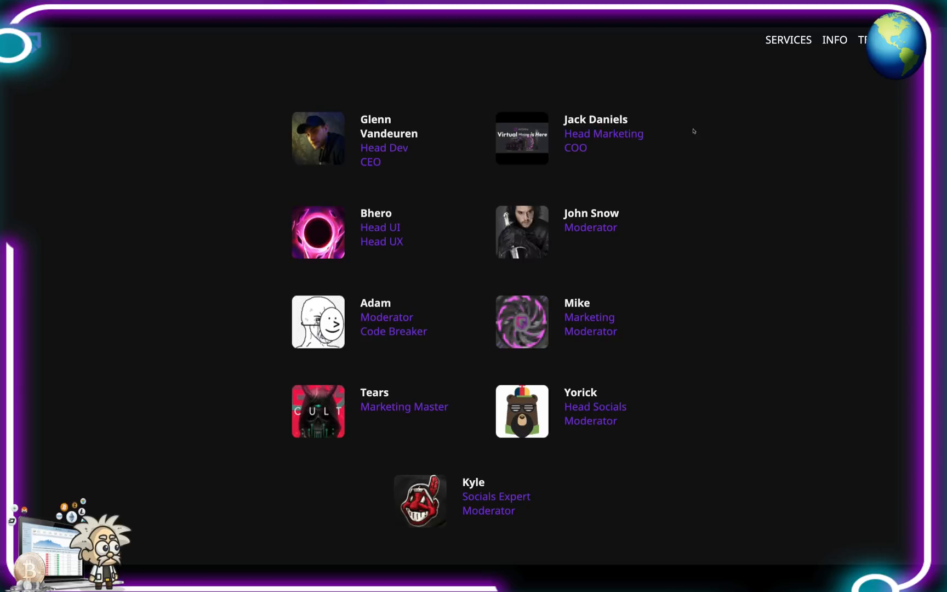
pyautogui.moveTo(416, 230)
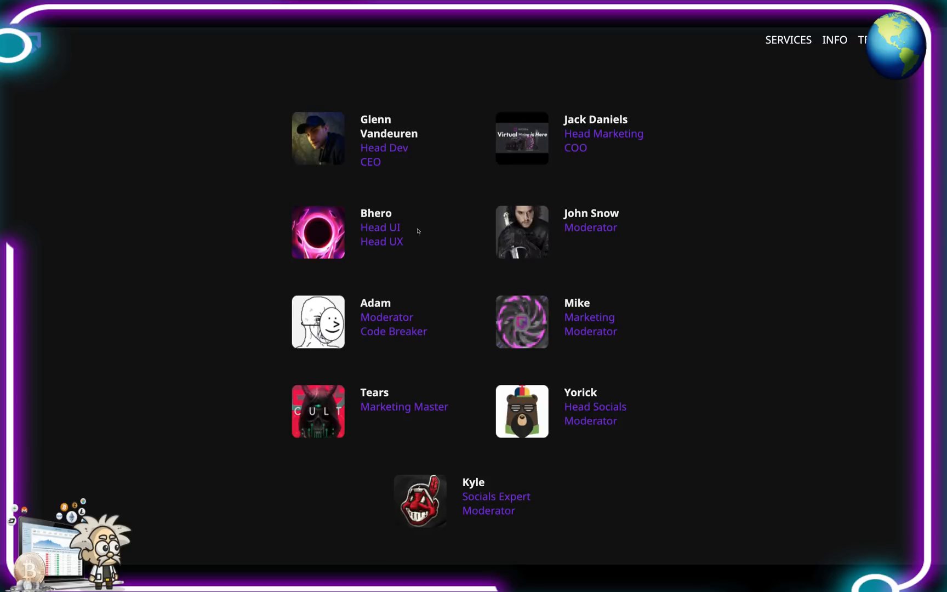
pyautogui.moveTo(409, 245)
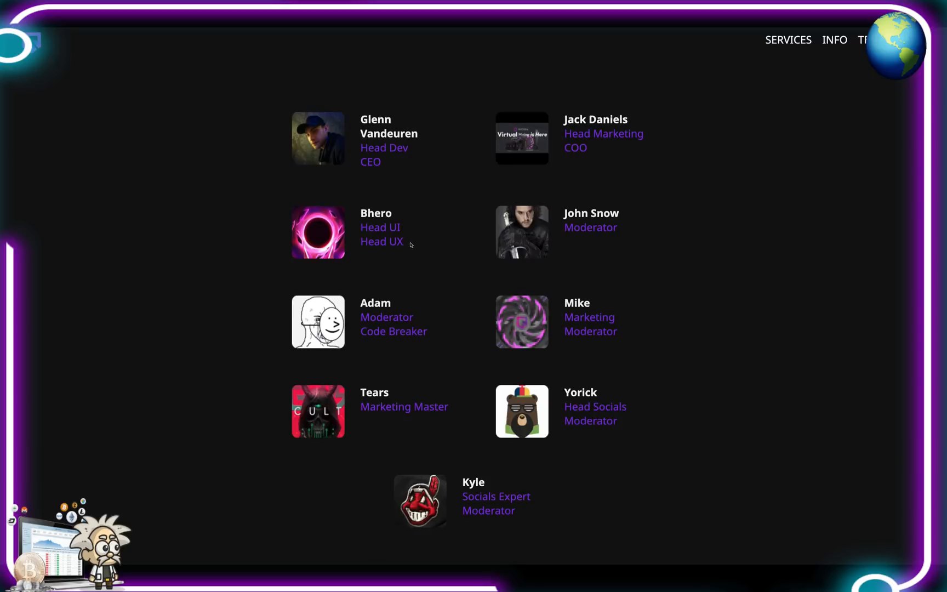
pyautogui.moveTo(572, 253)
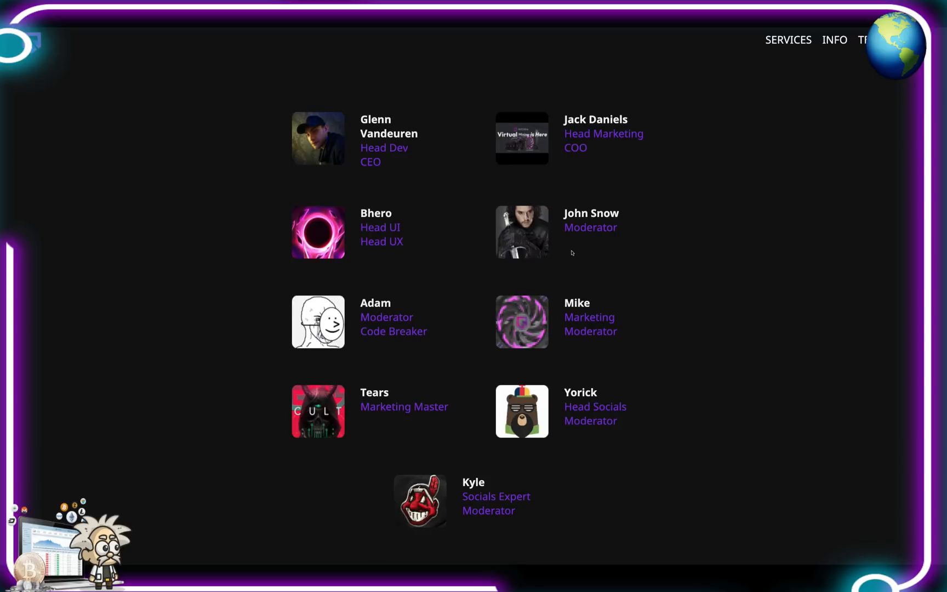
pyautogui.moveTo(435, 333)
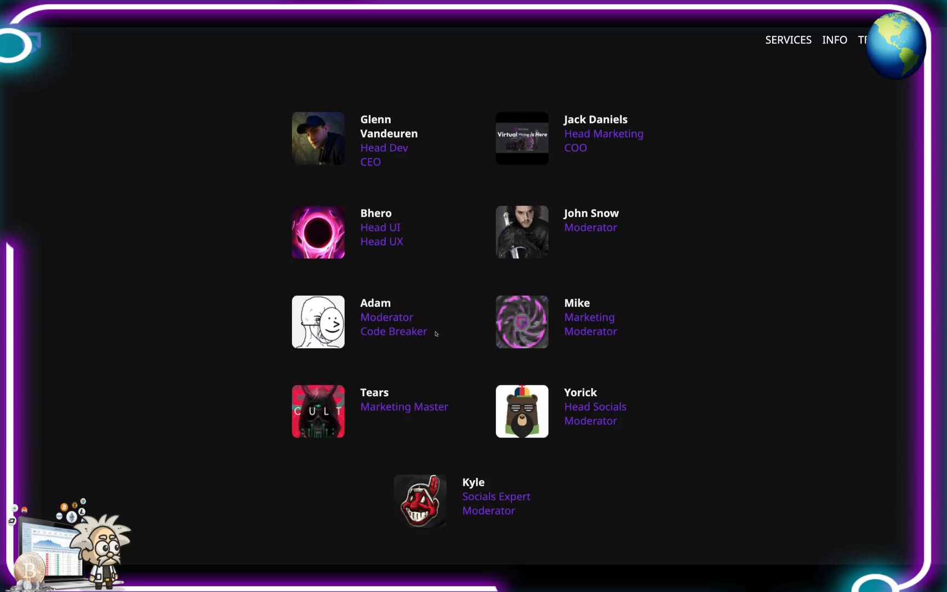
pyautogui.moveTo(555, 346)
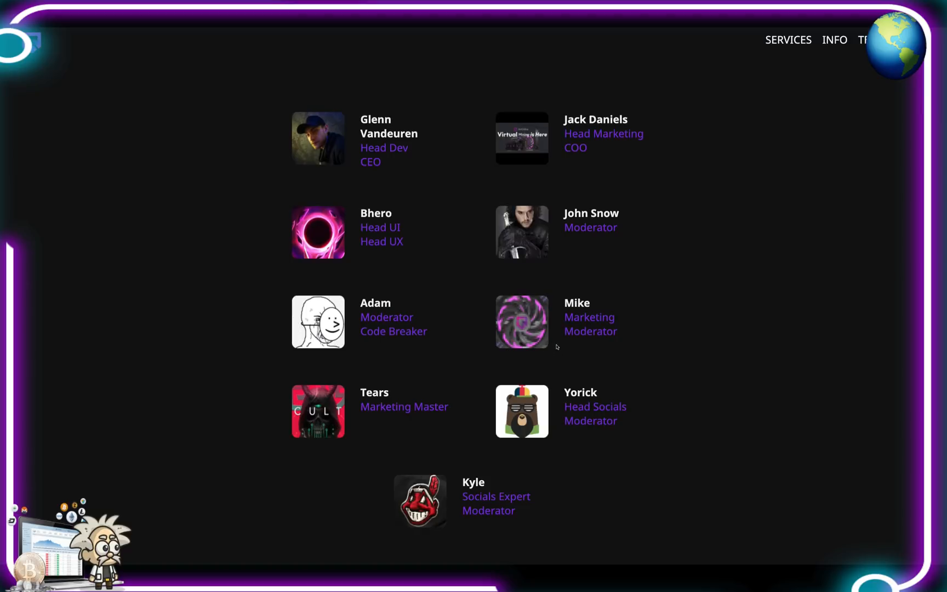
pyautogui.moveTo(604, 372)
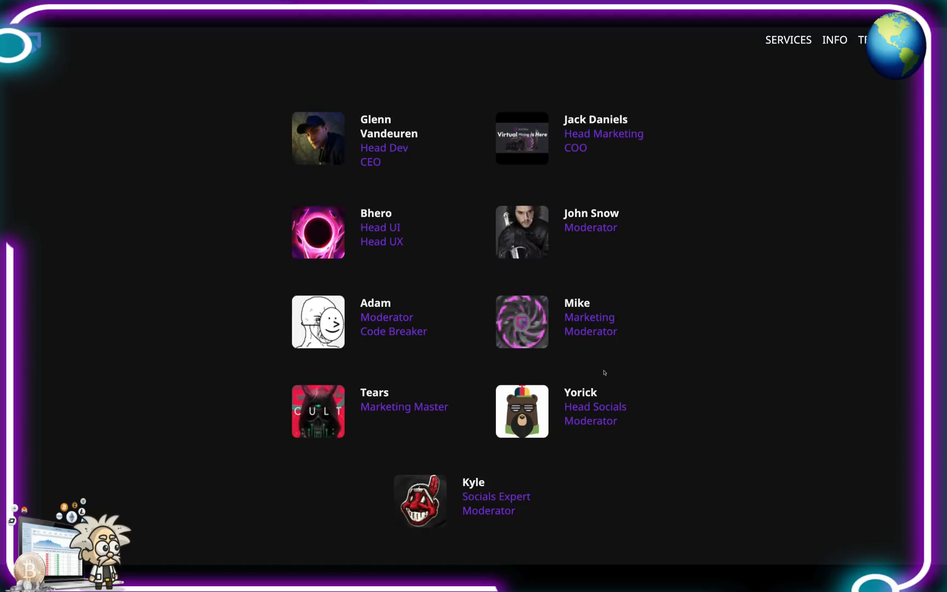